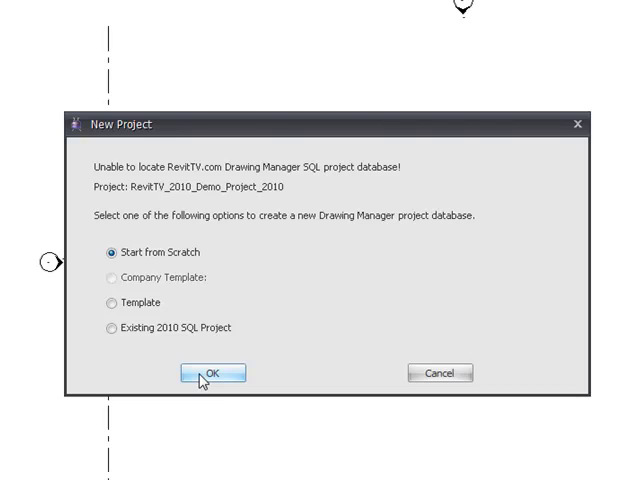
Create the project database from scratch and bring up the Project Information form.
click(210, 372)
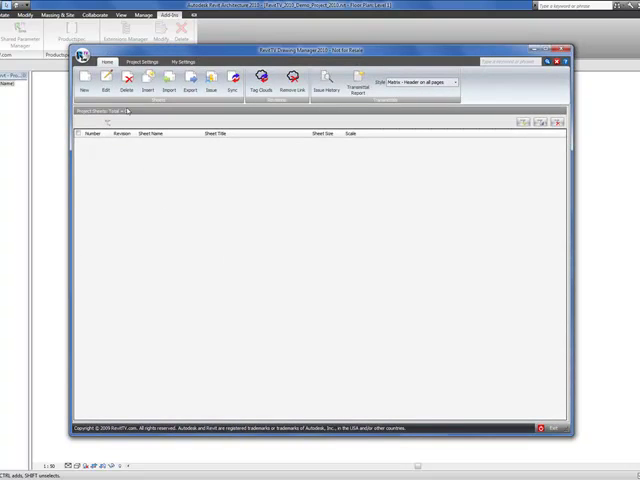
click(144, 60)
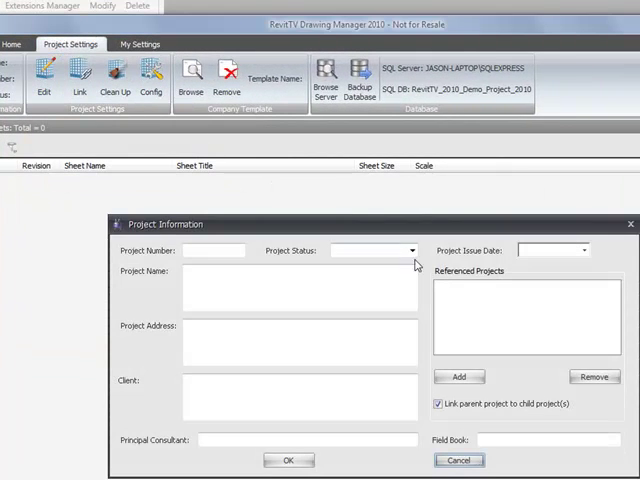
Record project number 07006, name DEMO PROJECT, status Concept Design, and save it.
click(404, 250)
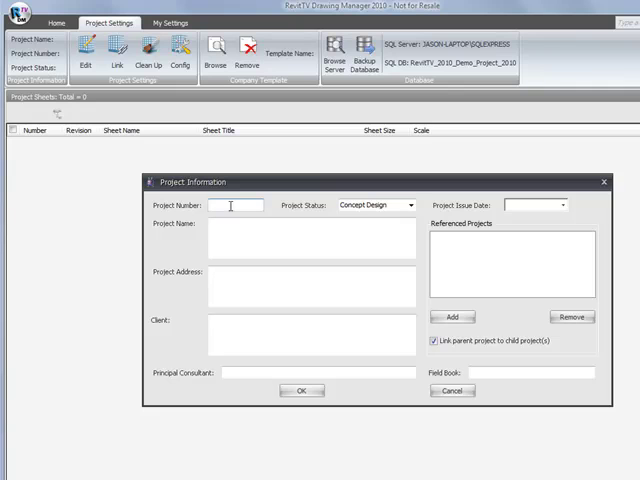
text(070065)
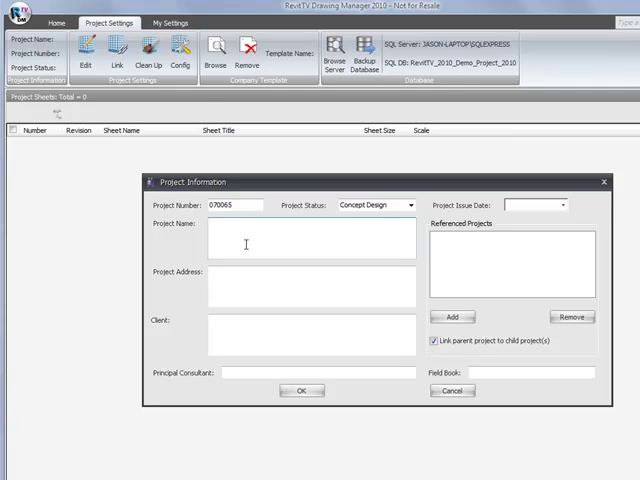
text(DEMO)
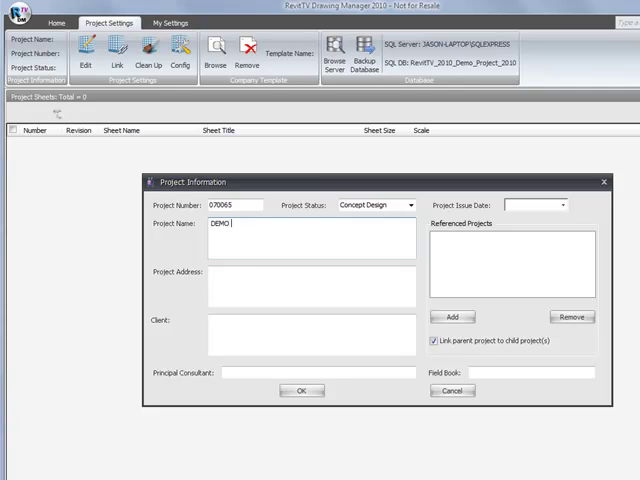
text(PROJECT)
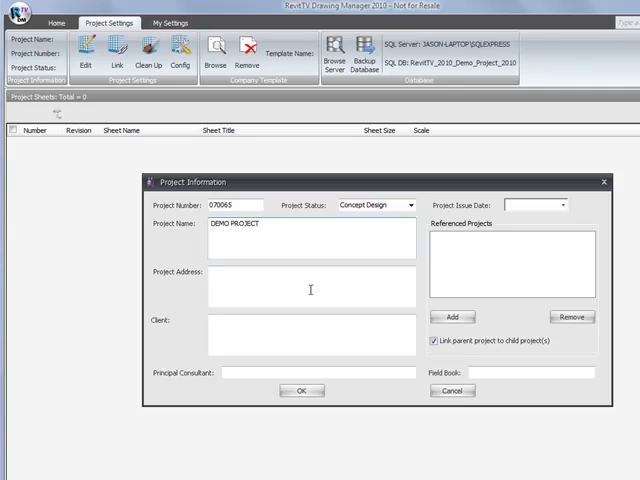
click(300, 390)
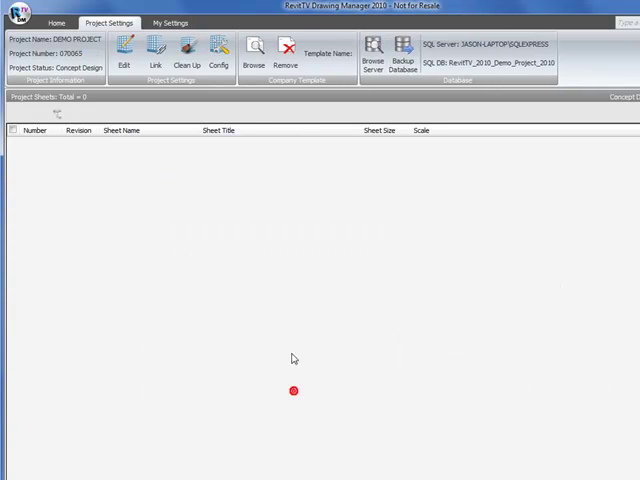
Open the project configuration and choose the date format separator.
click(220, 50)
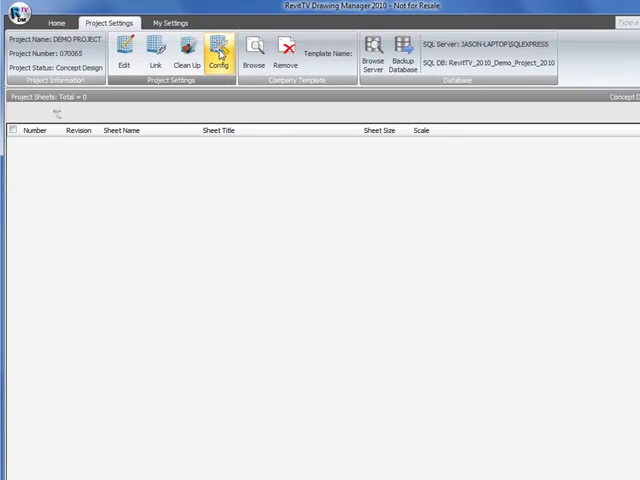
mouse_move(218, 52)
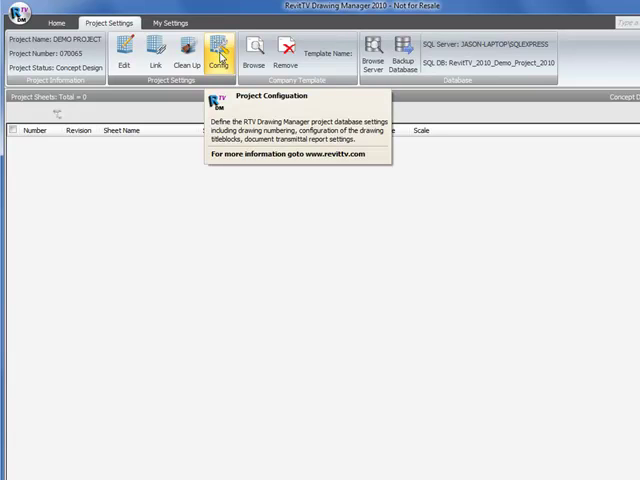
click(216, 50)
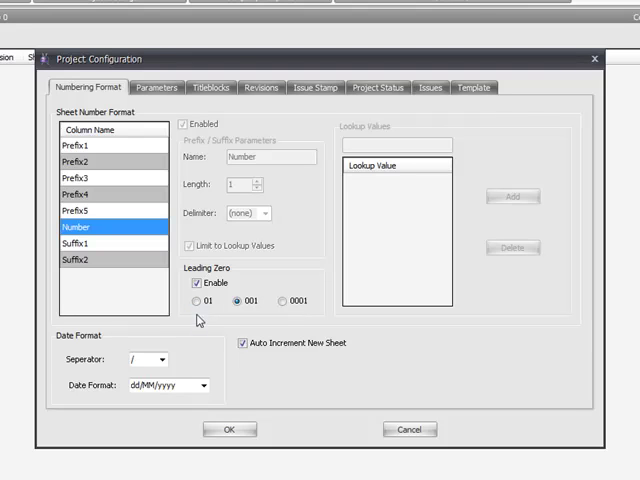
click(164, 360)
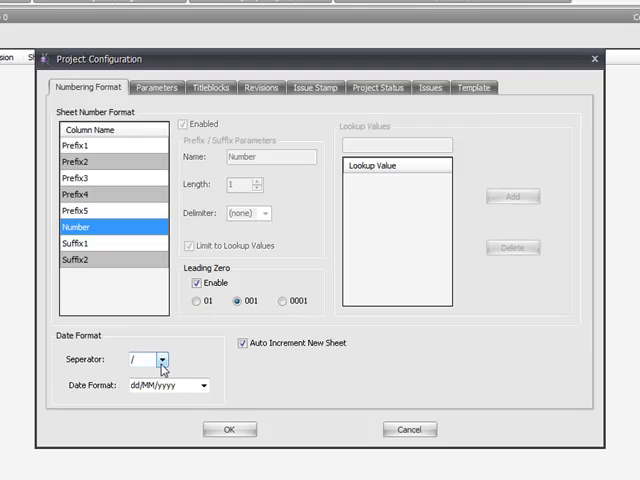
click(164, 360)
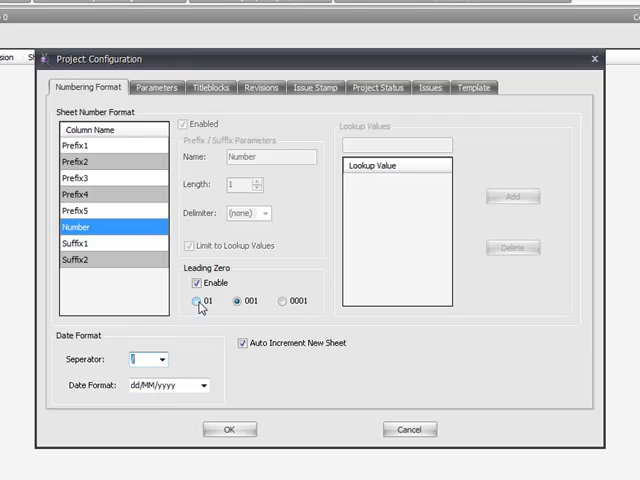
mouse_move(196, 308)
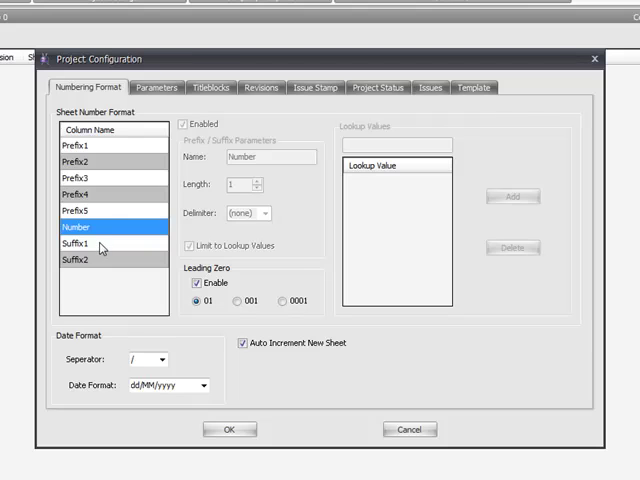
mouse_move(104, 216)
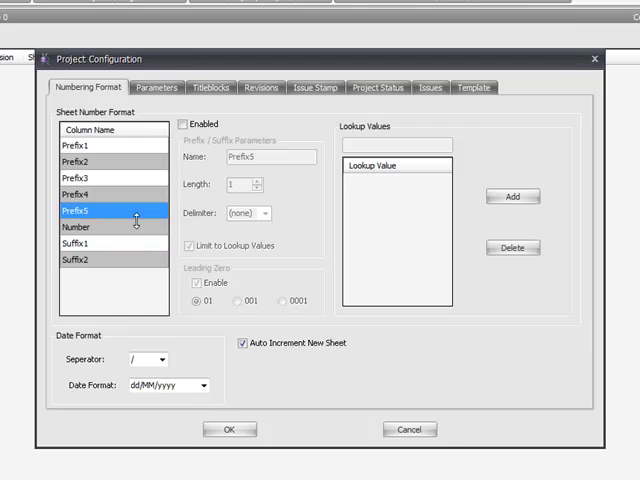
Enable Prefix5, rename it Drawing Package and reduce its length to 2.
click(184, 124)
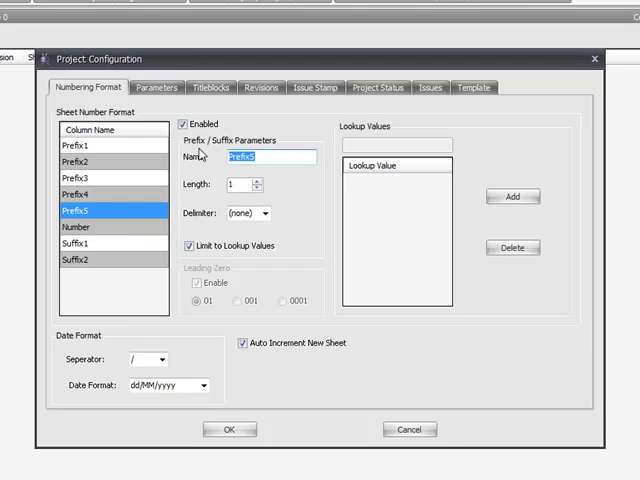
text(Drawing Pa)
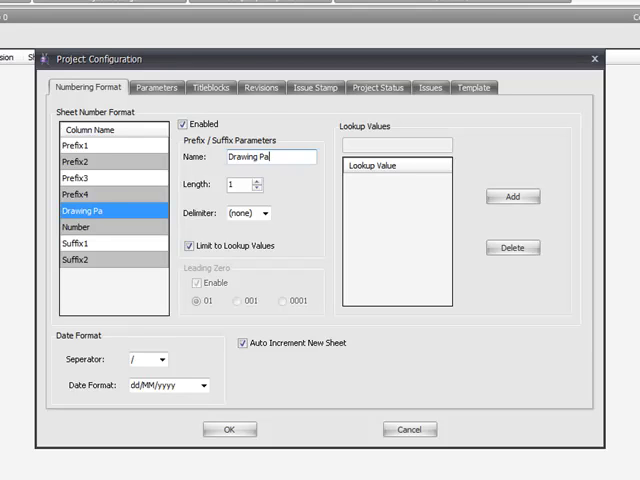
text(ckage)
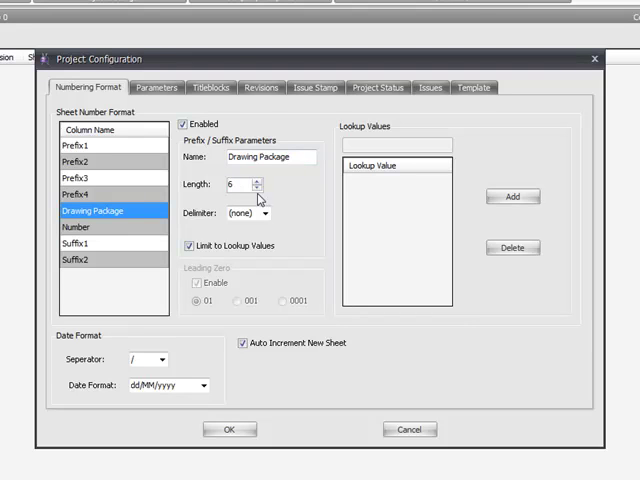
click(260, 180)
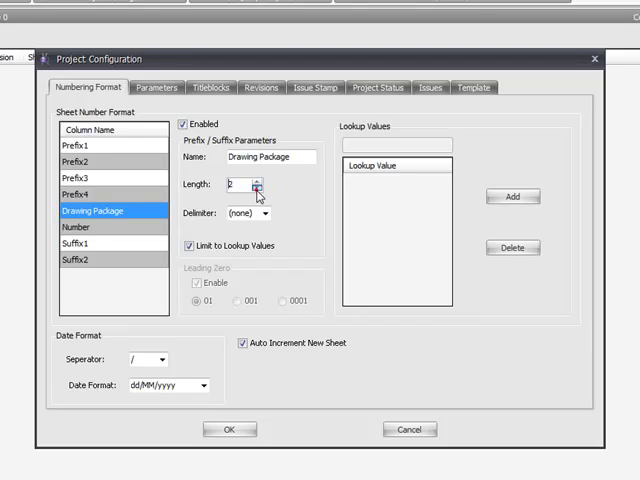
click(276, 212)
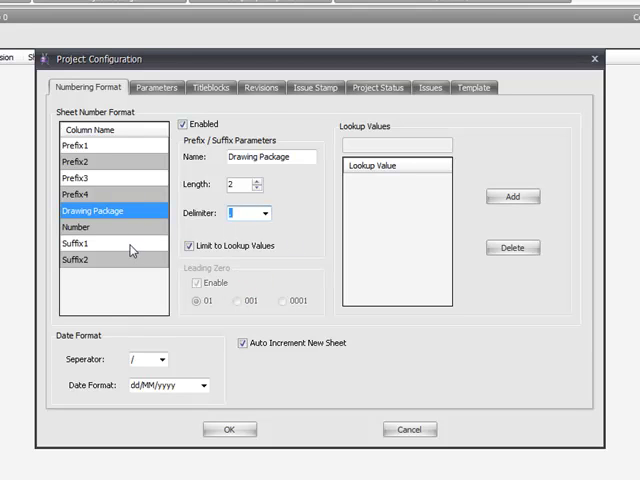
Review the first suffix and third prefix settings, then return to Drawing Package.
click(76, 244)
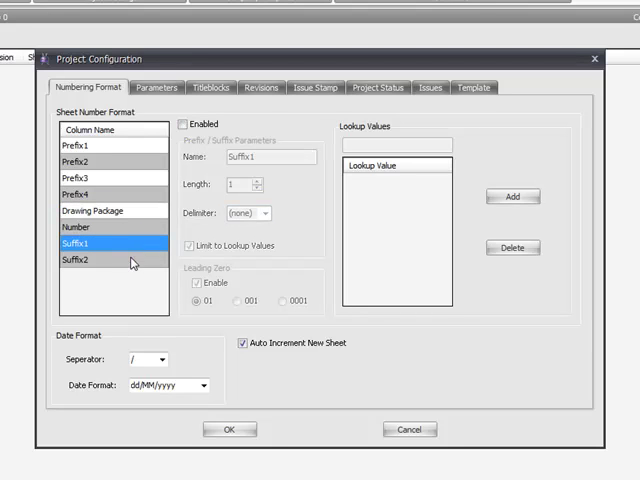
click(76, 178)
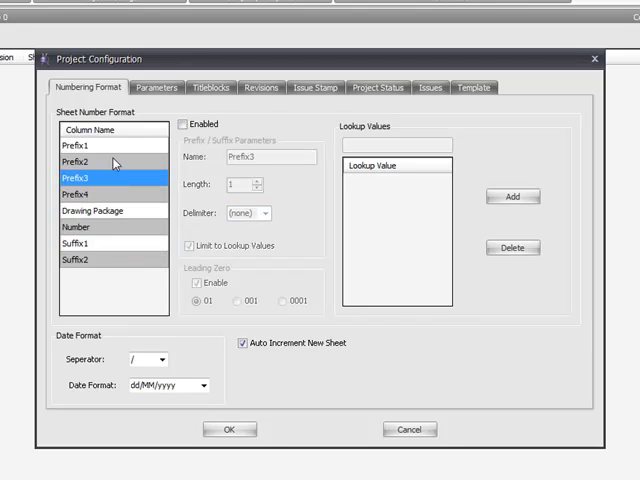
click(100, 210)
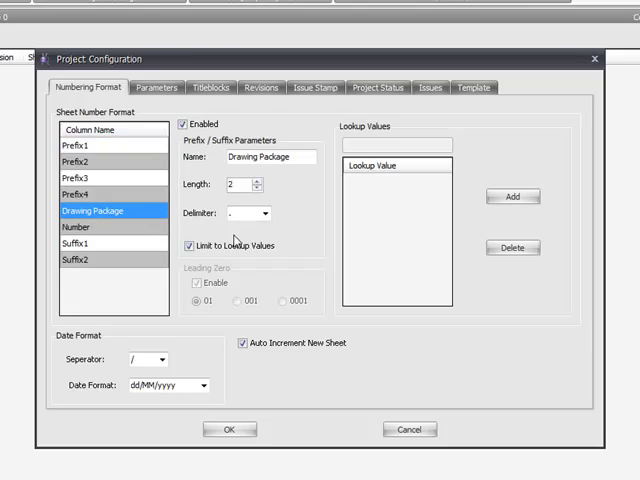
mouse_move(232, 240)
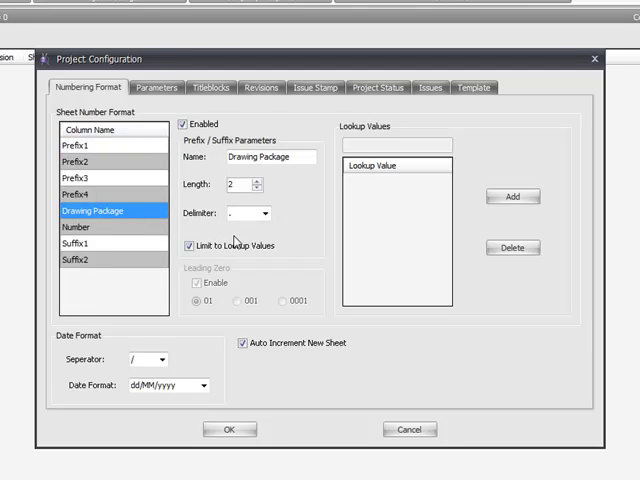
mouse_move(234, 238)
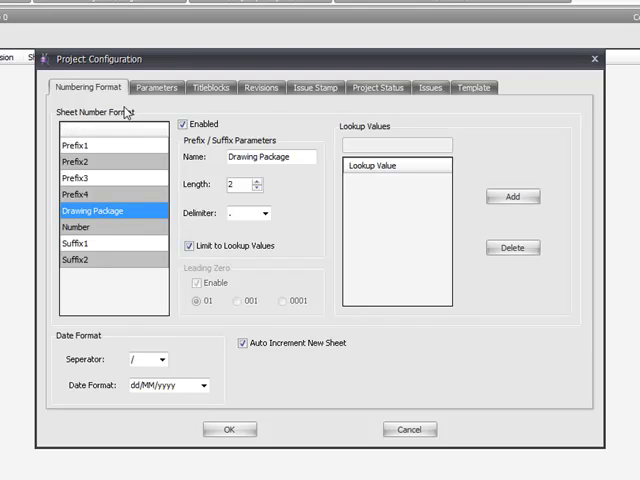
click(156, 88)
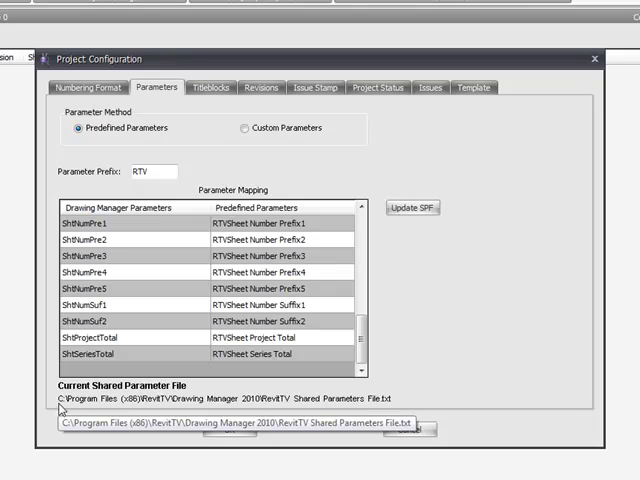
mouse_move(64, 408)
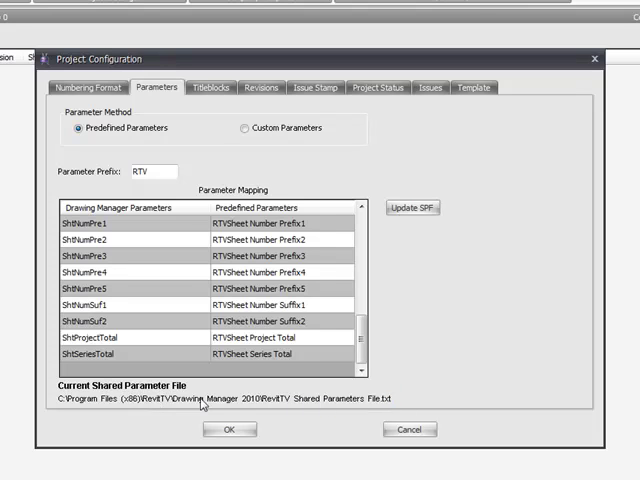
mouse_move(192, 410)
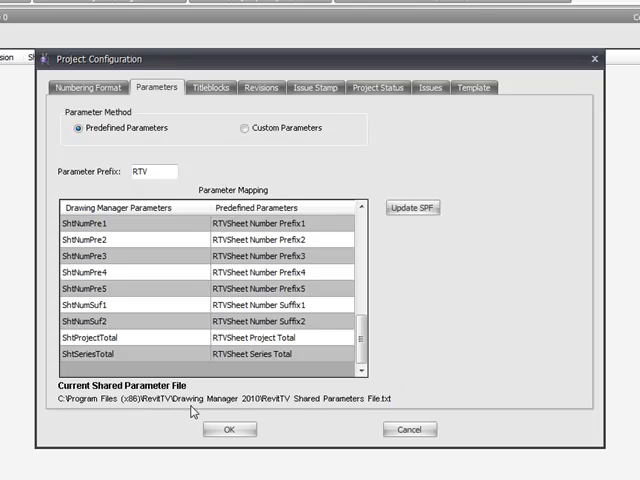
mouse_move(110, 410)
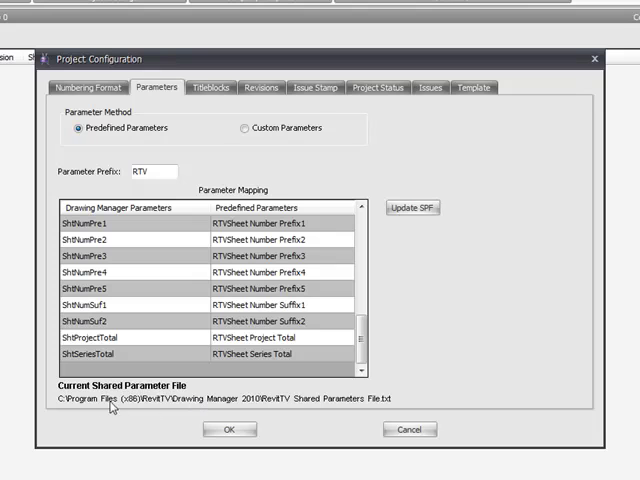
mouse_move(120, 412)
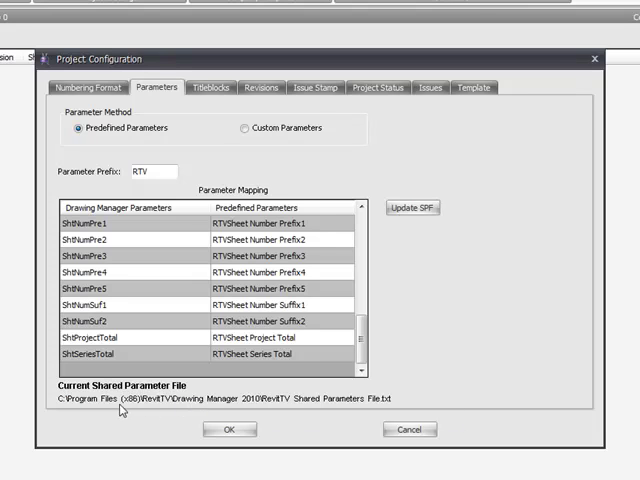
mouse_move(362, 404)
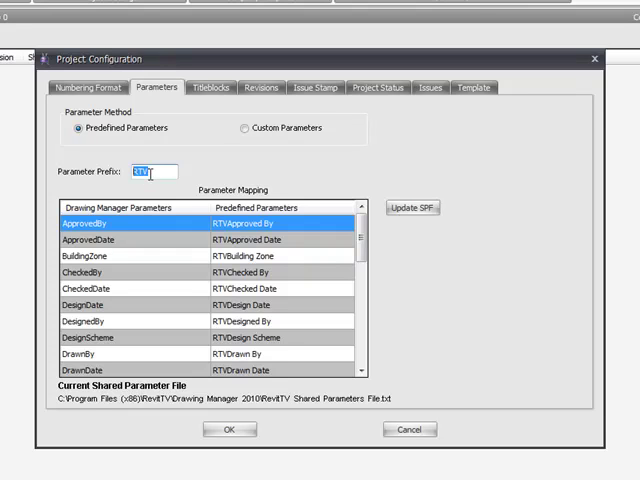
text(AAL)
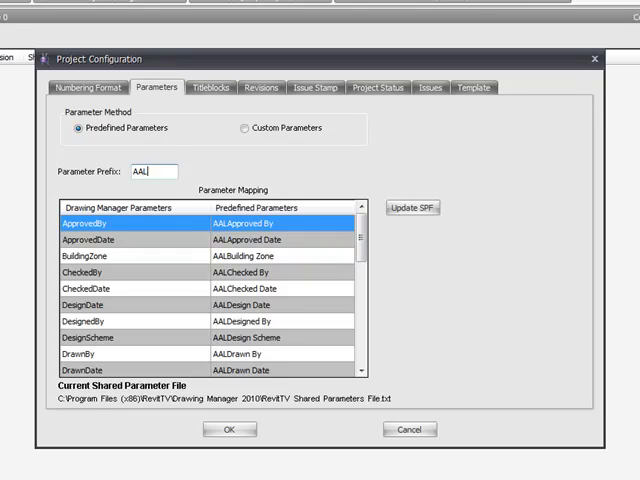
text(_)
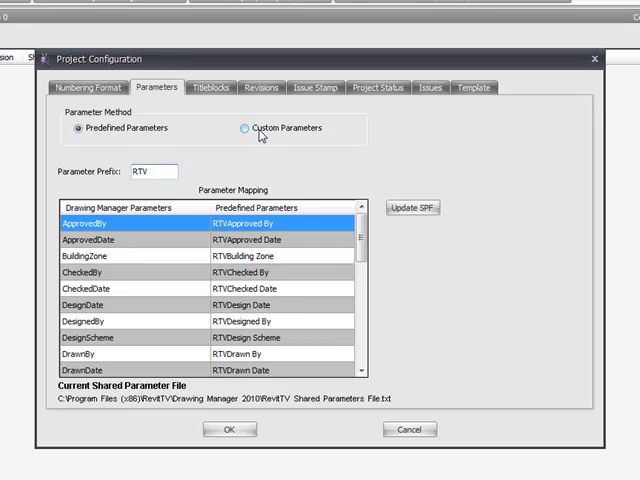
click(244, 128)
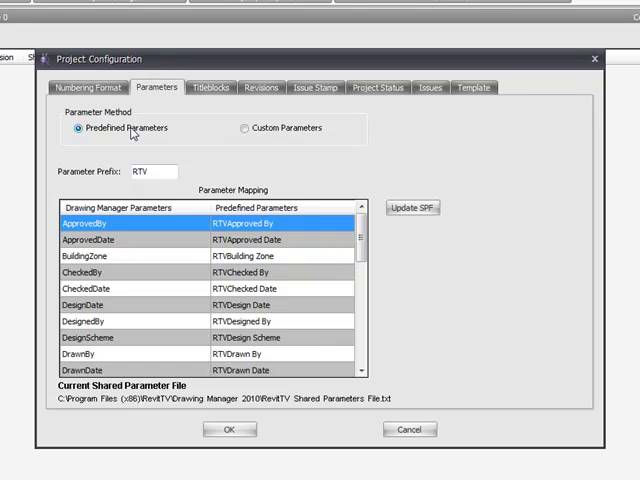
mouse_move(158, 138)
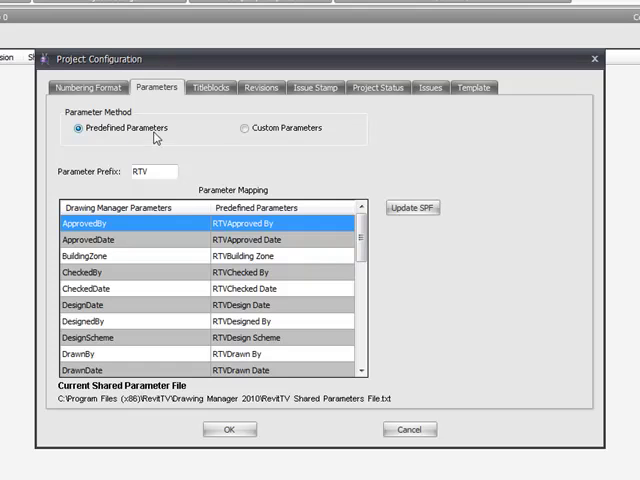
click(152, 172)
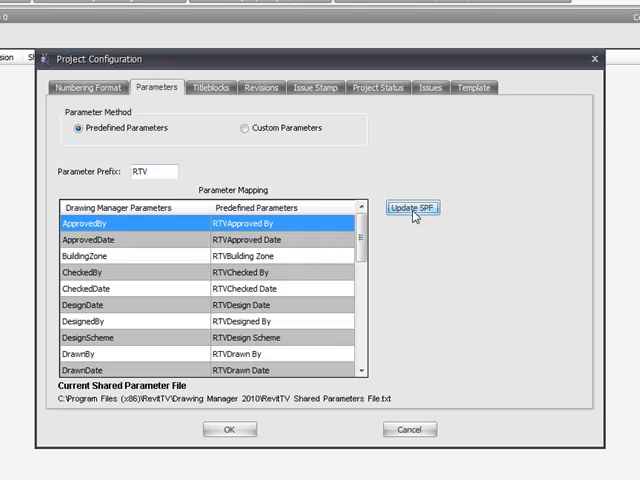
mouse_move(392, 232)
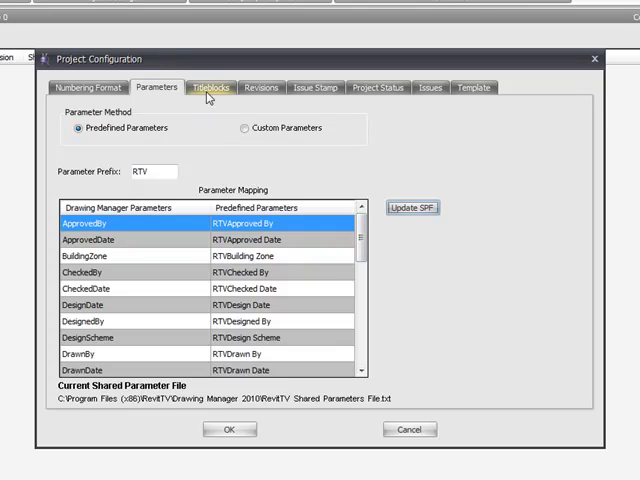
mouse_move(208, 96)
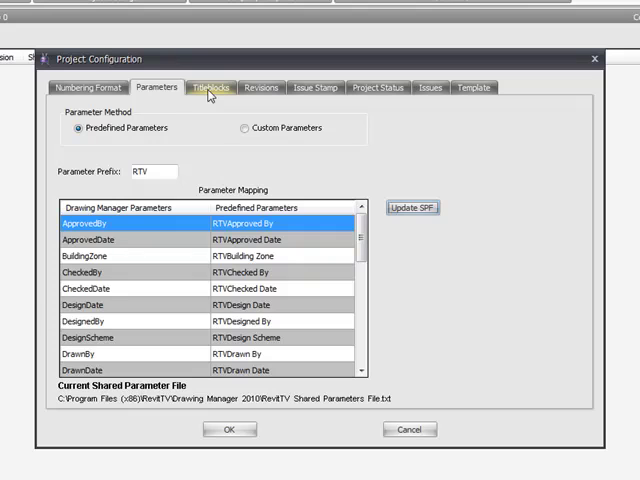
Show the project's titleblocks and open the RTV_A1L titleblock settings for editing.
click(212, 88)
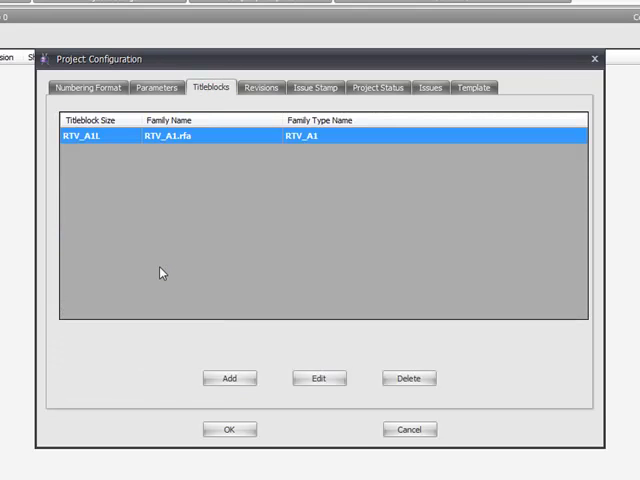
mouse_move(104, 144)
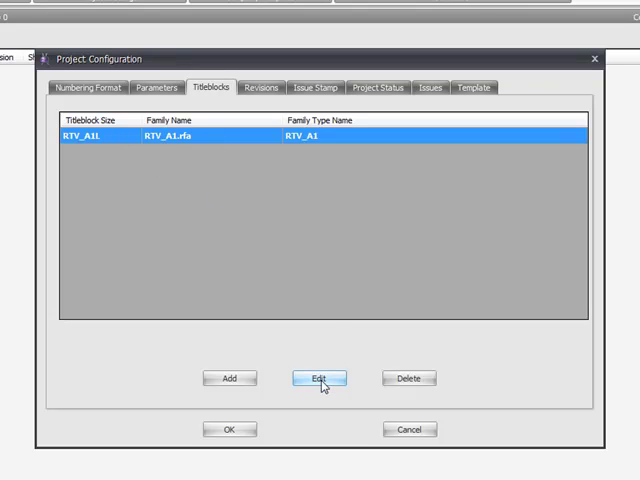
click(318, 378)
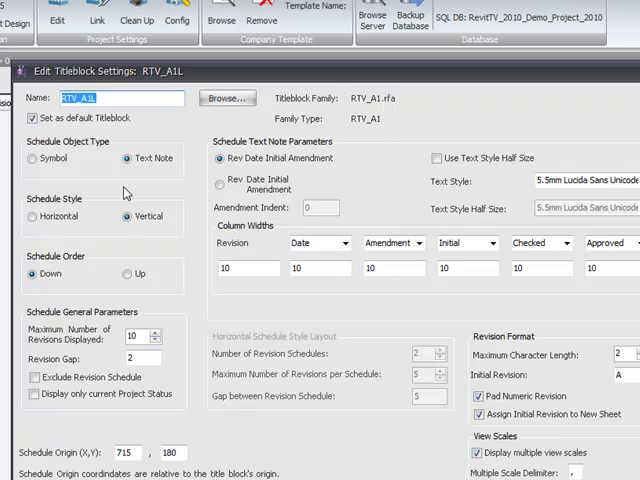
Try the symbol-based schedule and amendment-on-own-line layout, settling on text notes.
click(32, 158)
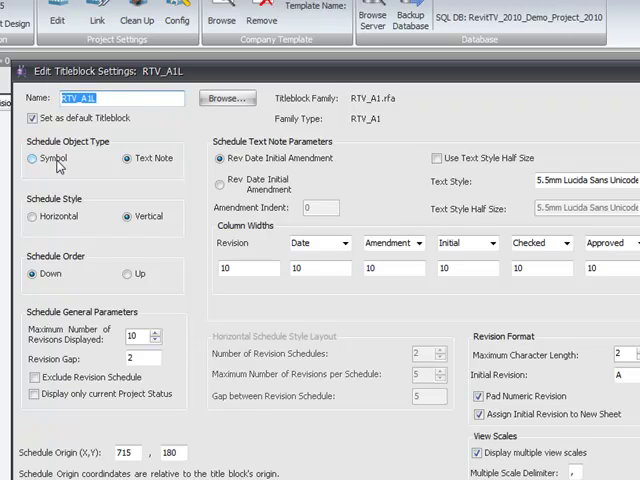
click(28, 160)
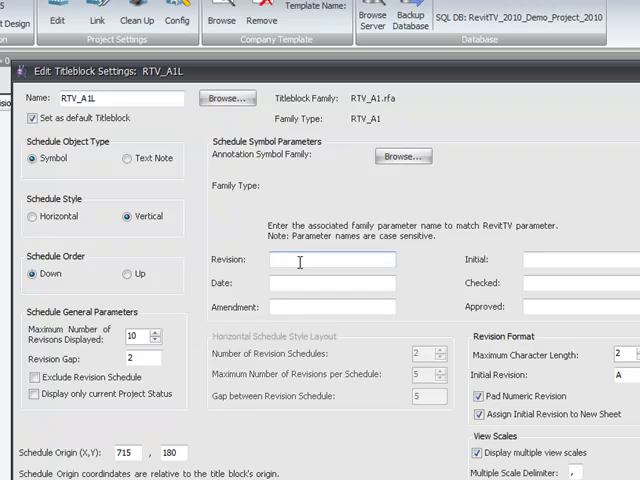
click(330, 306)
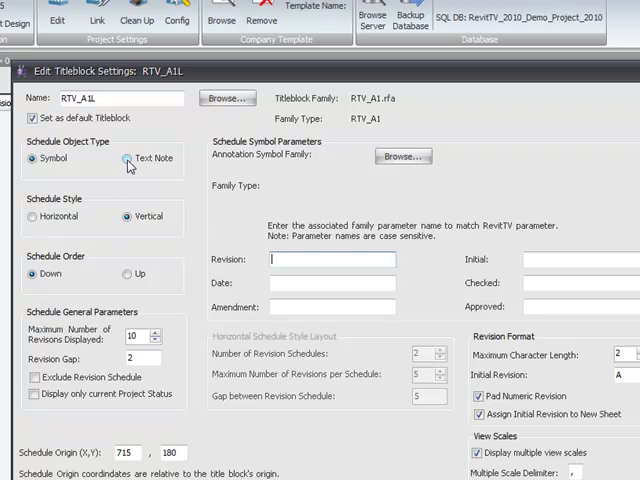
click(128, 160)
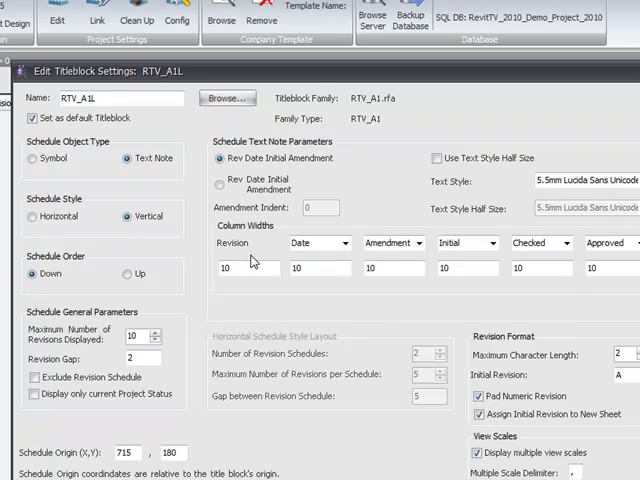
click(220, 158)
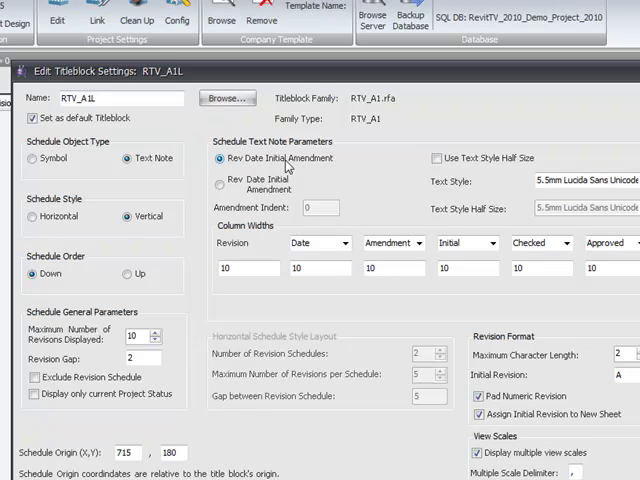
mouse_move(332, 170)
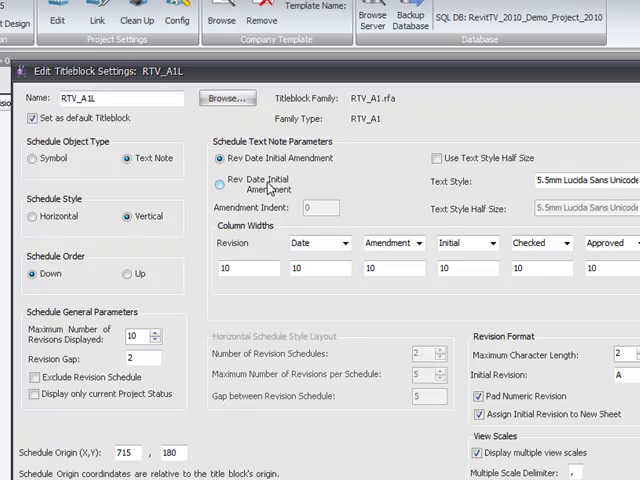
click(222, 184)
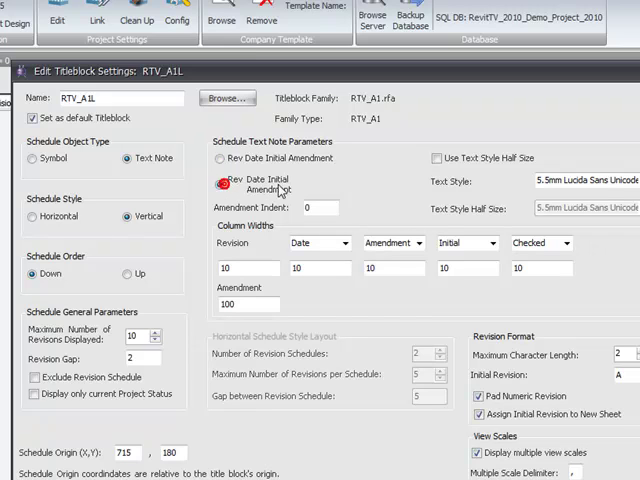
click(220, 184)
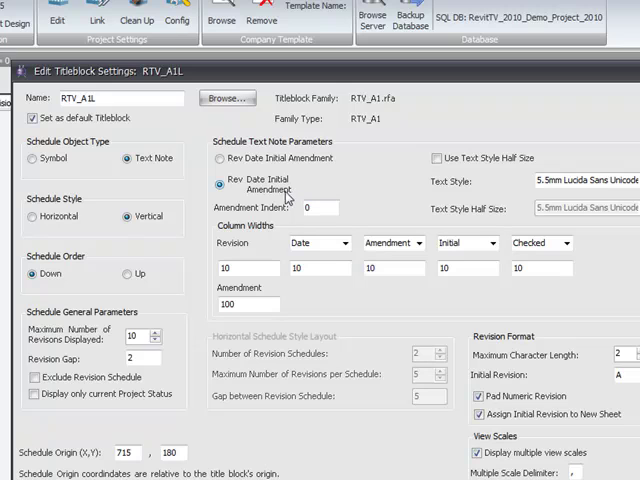
Set the Revision column width to 10 and return to the single-line amendment layout.
click(320, 268)
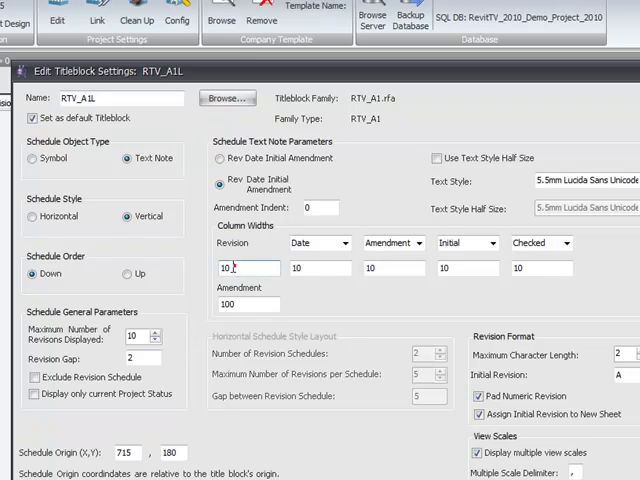
click(230, 268)
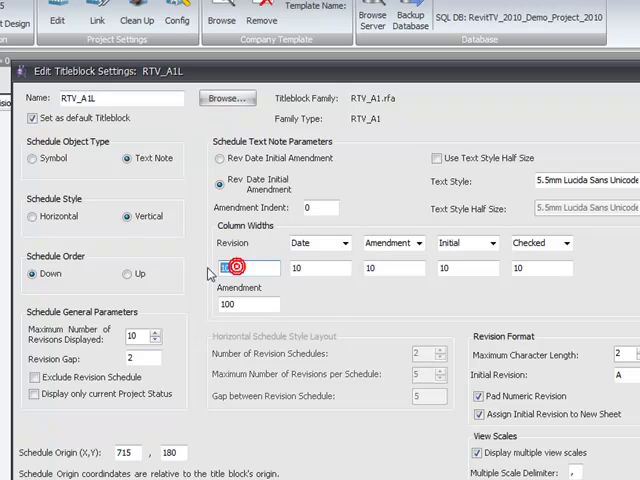
click(234, 268)
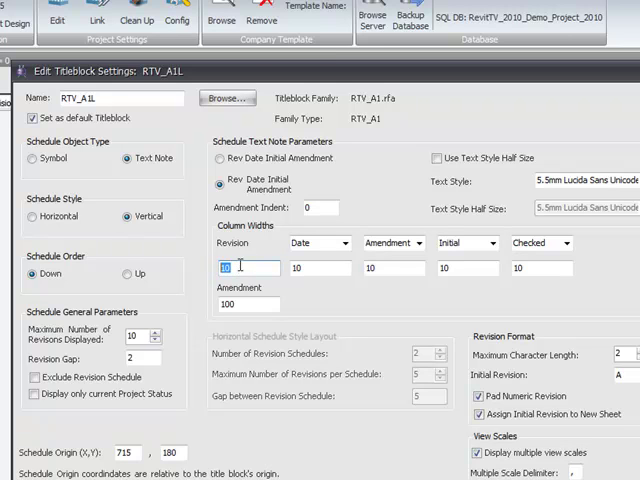
click(216, 158)
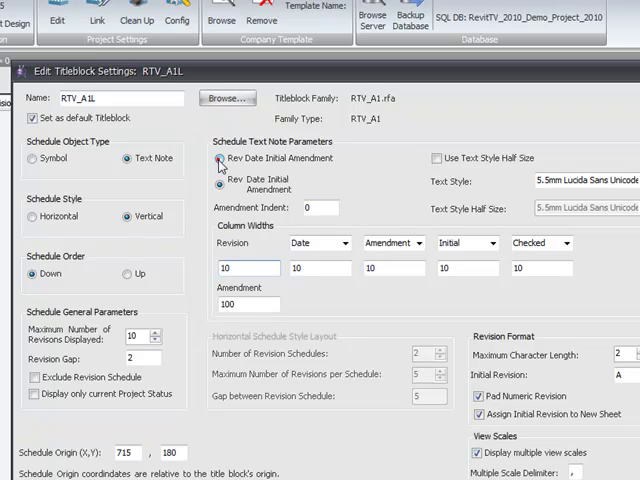
Keep Date, Amendment, Initial, Checked and Approved as the remaining schedule columns.
click(344, 244)
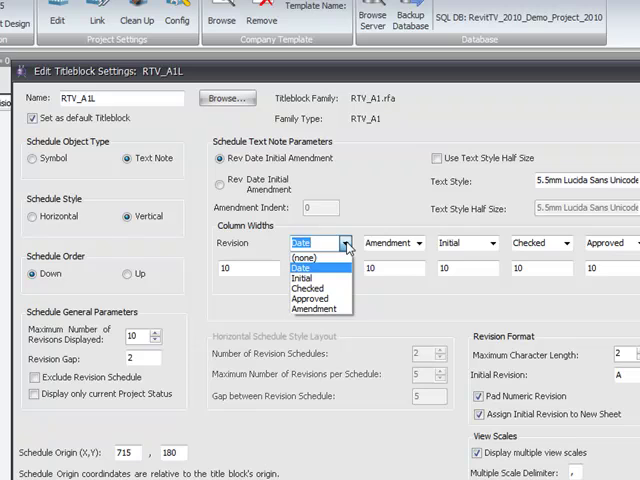
click(304, 270)
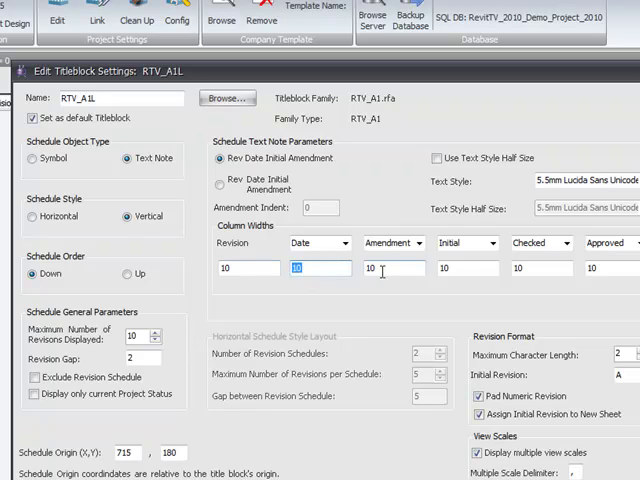
click(392, 244)
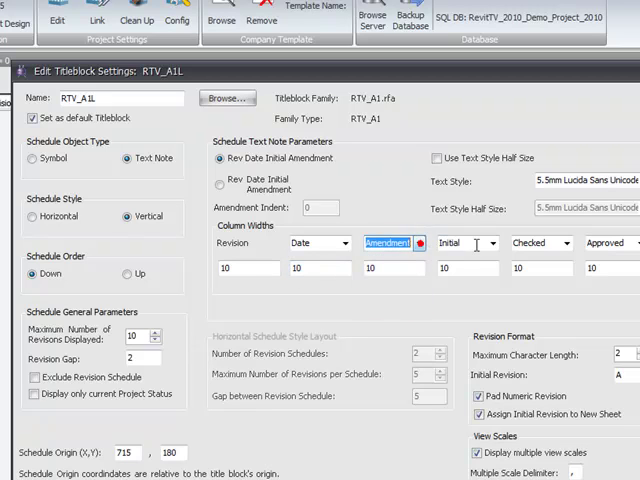
click(464, 244)
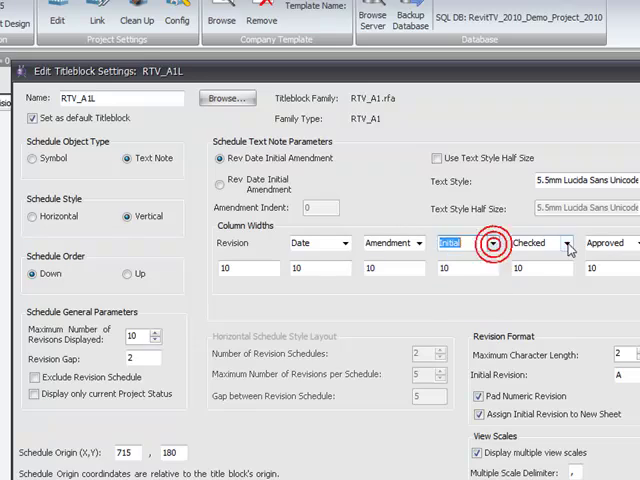
click(570, 234)
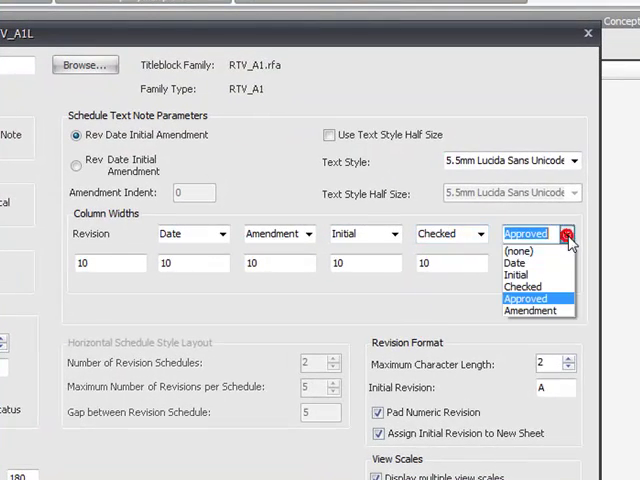
click(522, 298)
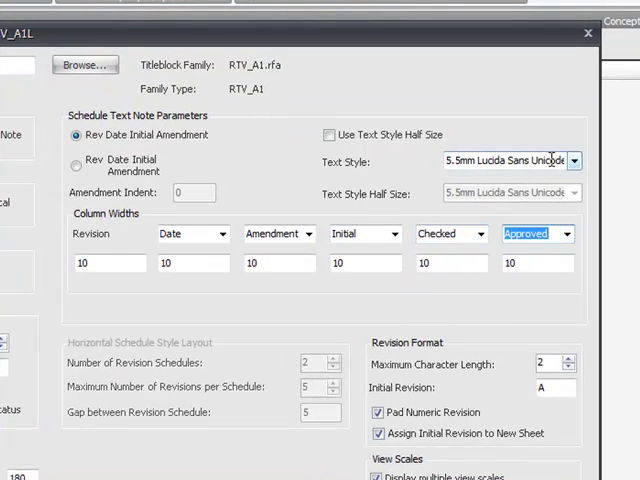
Keep 2.0mm Lucida Sans Unicode text and enable half-size text at 1.5mm.
click(572, 160)
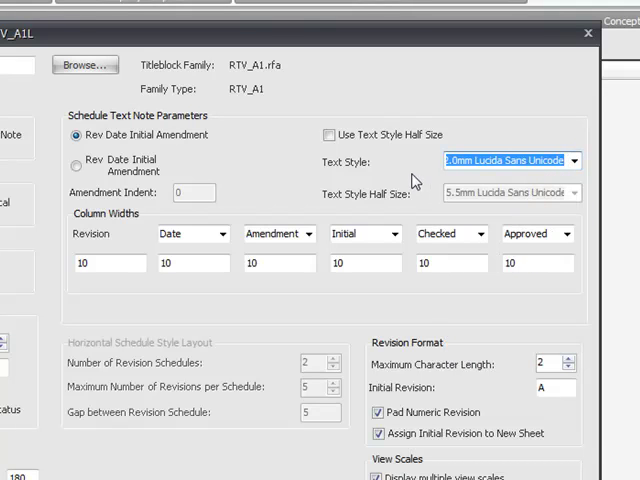
click(328, 136)
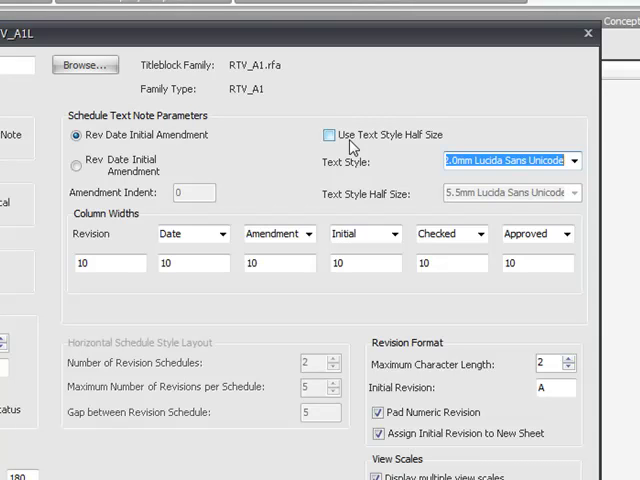
mouse_move(352, 144)
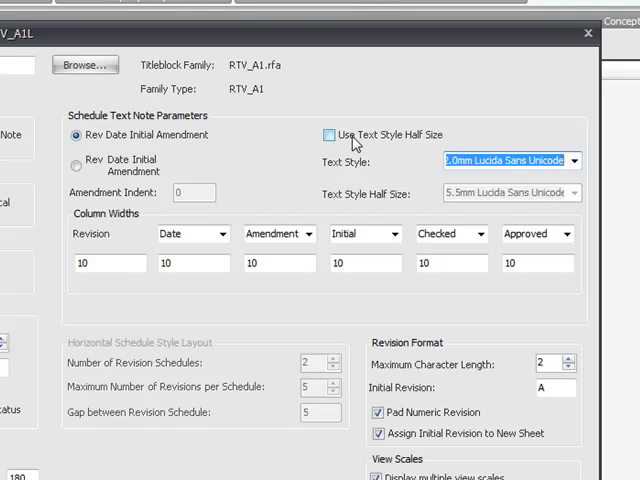
click(328, 136)
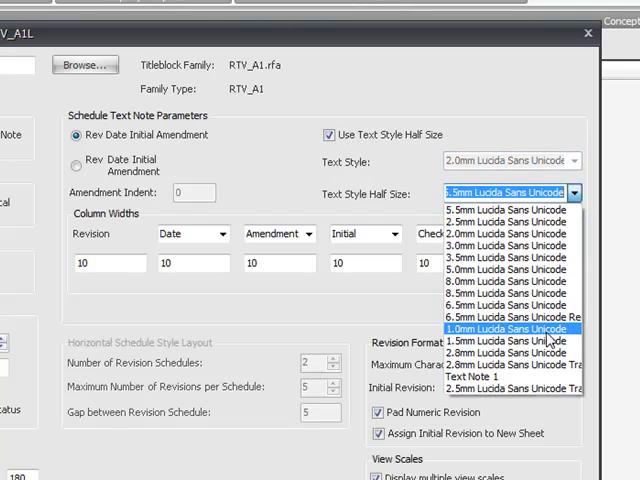
click(510, 344)
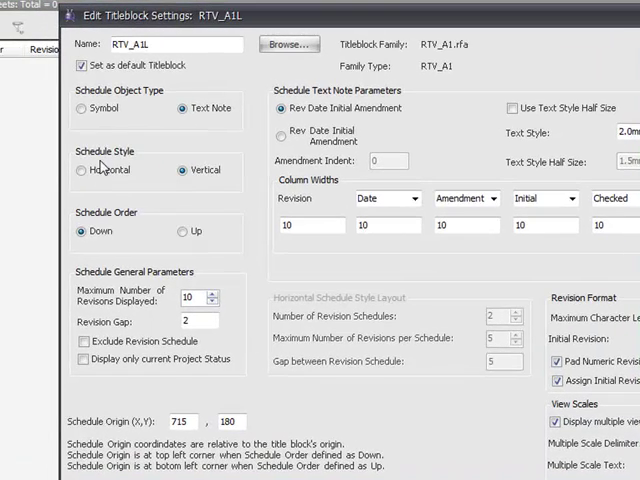
Set a vertical schedule ordered upward, maximum 10 revisions, and adjust the revision gap.
click(80, 170)
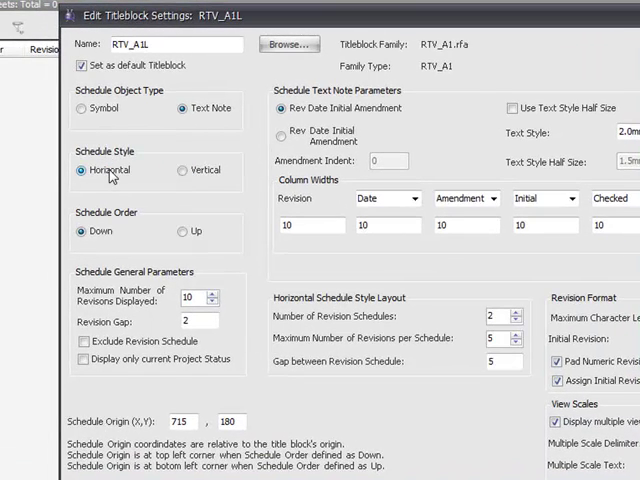
click(178, 170)
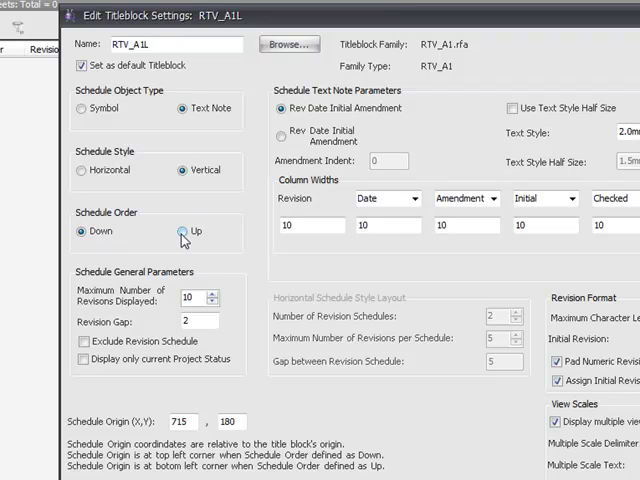
click(182, 232)
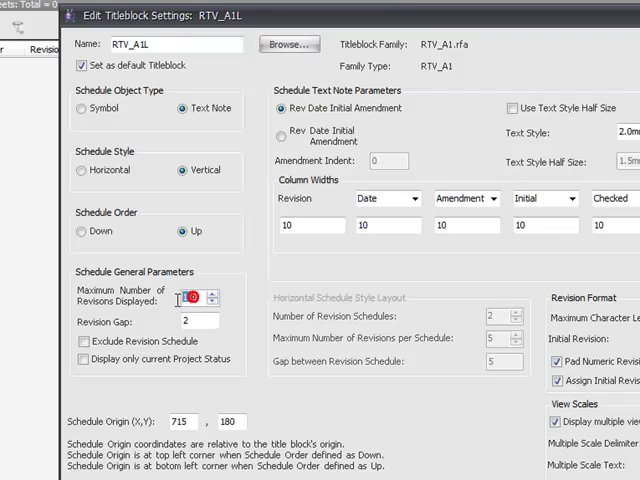
click(210, 296)
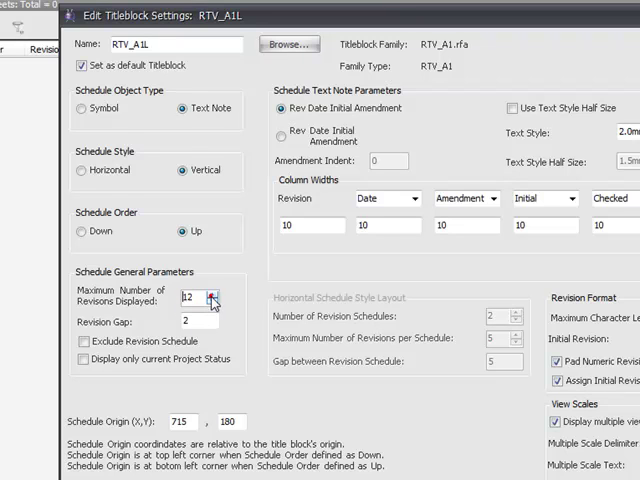
click(214, 304)
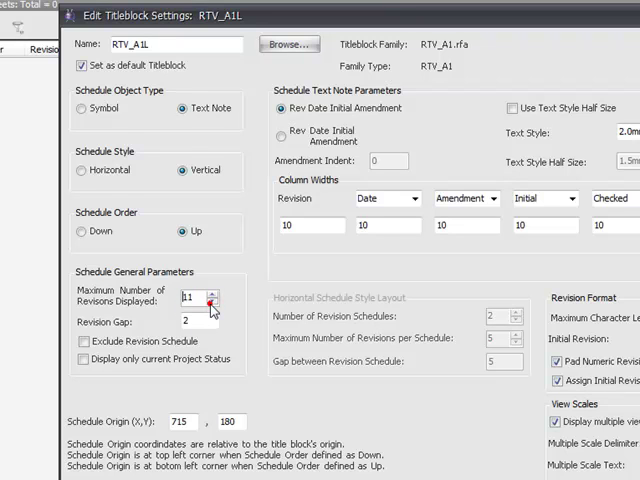
click(212, 302)
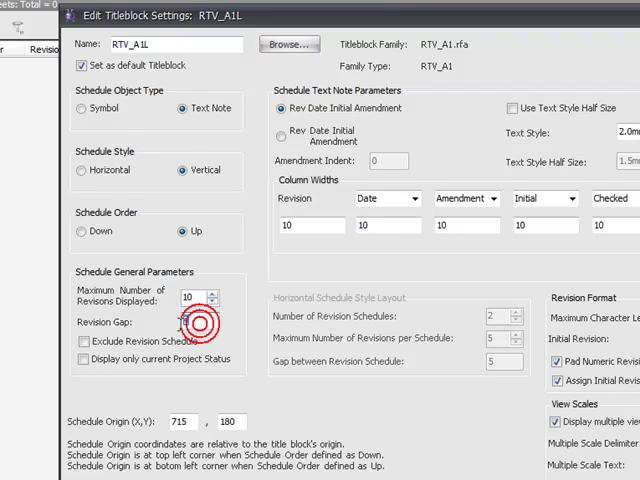
click(190, 320)
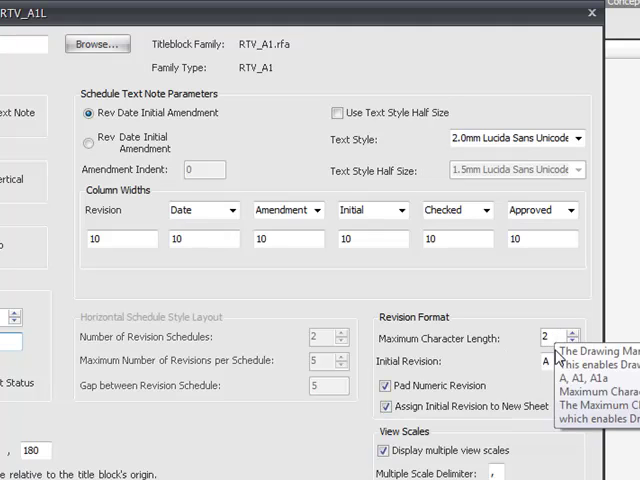
Set max character length 2, initial revision A, multiple scale text As Shown, and save.
click(548, 336)
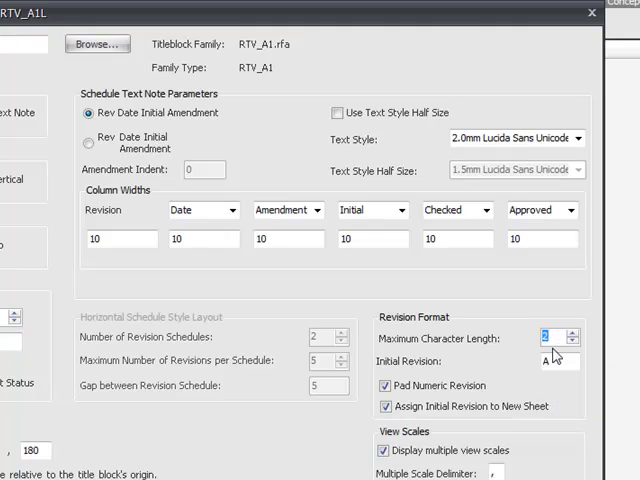
click(556, 360)
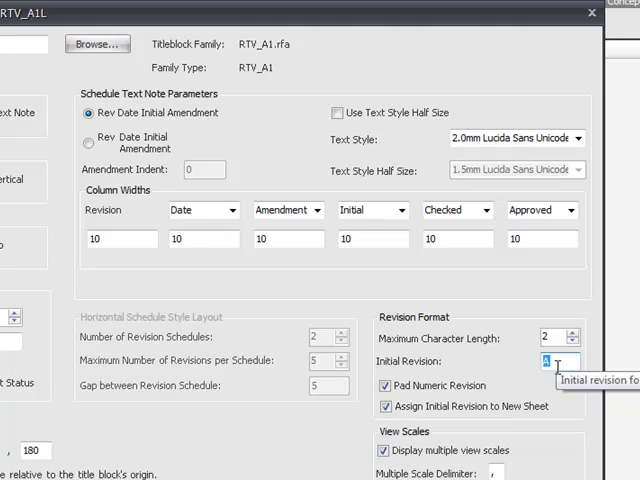
mouse_move(444, 424)
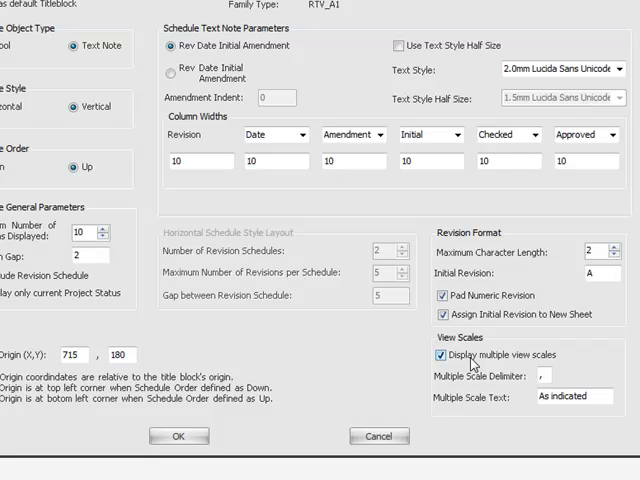
mouse_move(464, 364)
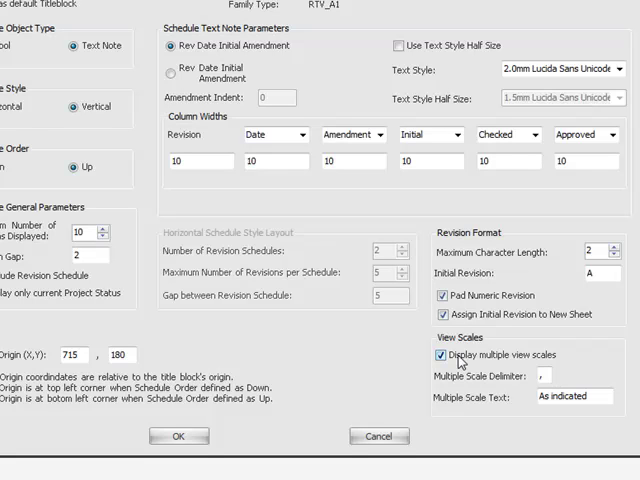
mouse_move(500, 396)
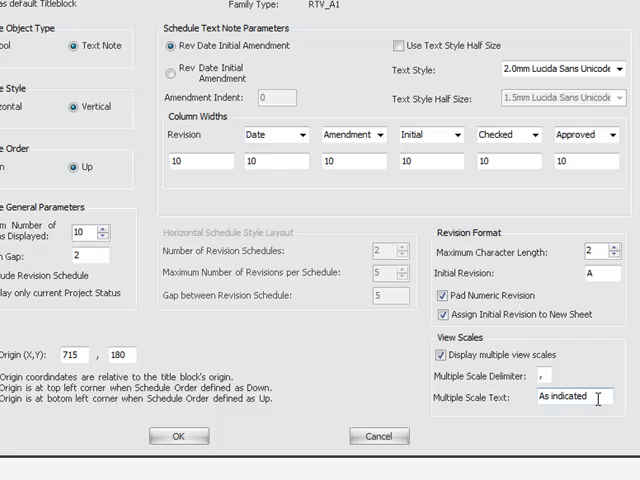
click(588, 400)
text(As Shown)
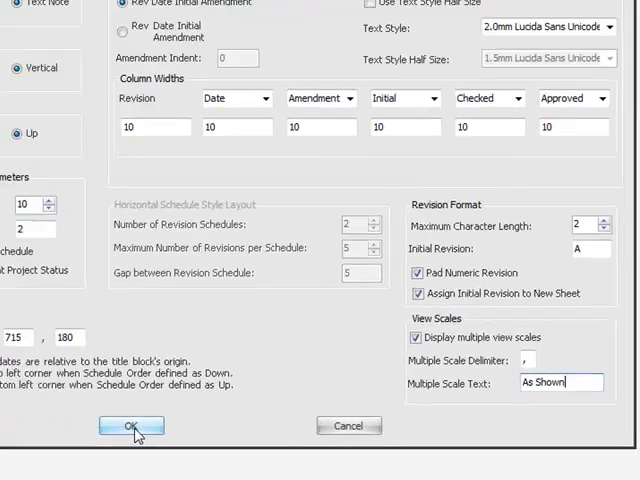
click(130, 426)
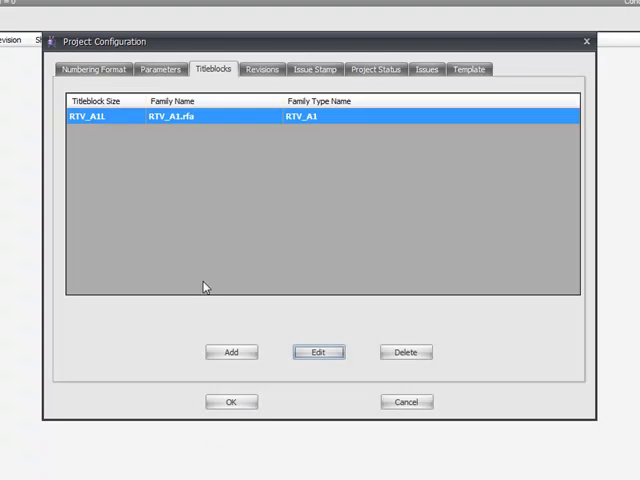
mouse_move(200, 156)
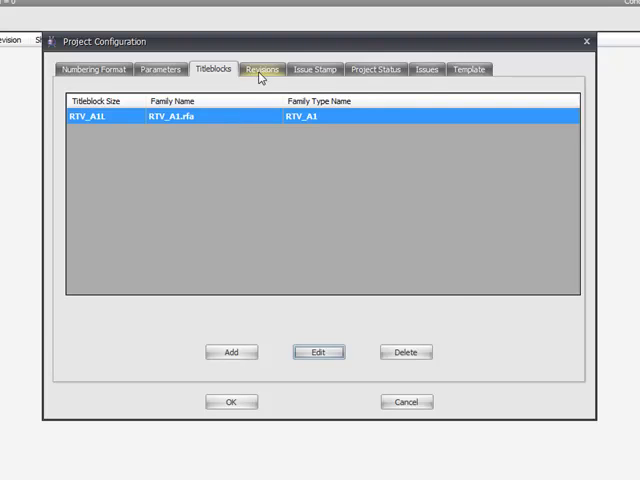
Close Project Configuration and start a new sheet 00.01 on the RTV_A1L titleblock.
click(260, 68)
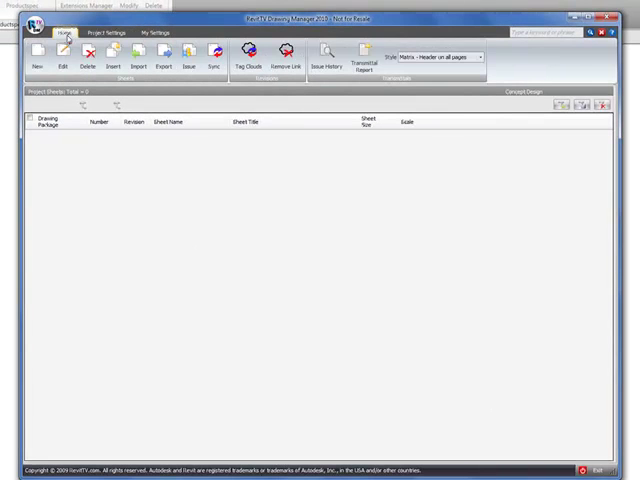
mouse_move(42, 70)
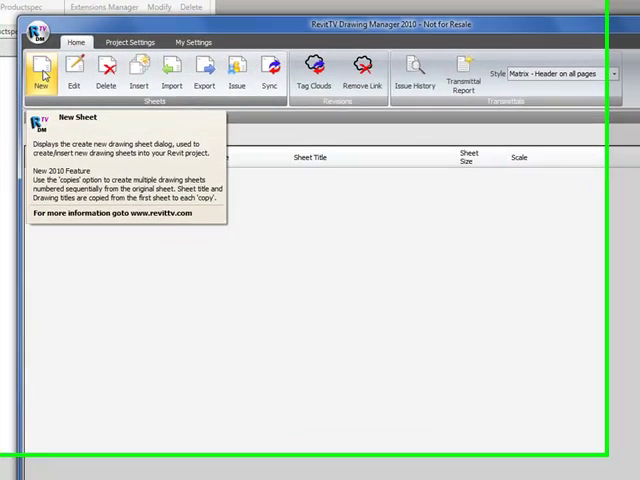
click(42, 76)
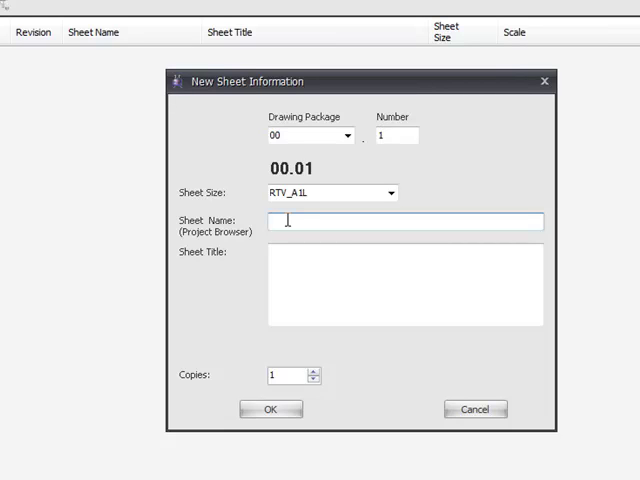
Name the sheet GROUND FLOOR PLAN with title GROUND FLOOR PLAN / WEST WING / ZONE 12 and create it.
text(GROUND FL)
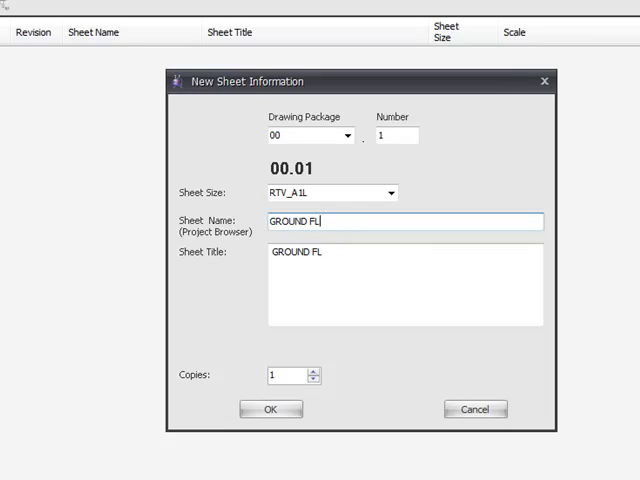
text(OOR PLAN)
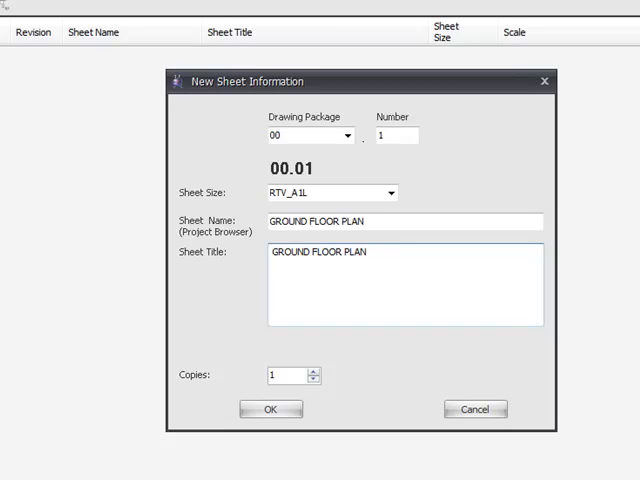
text(WEST)
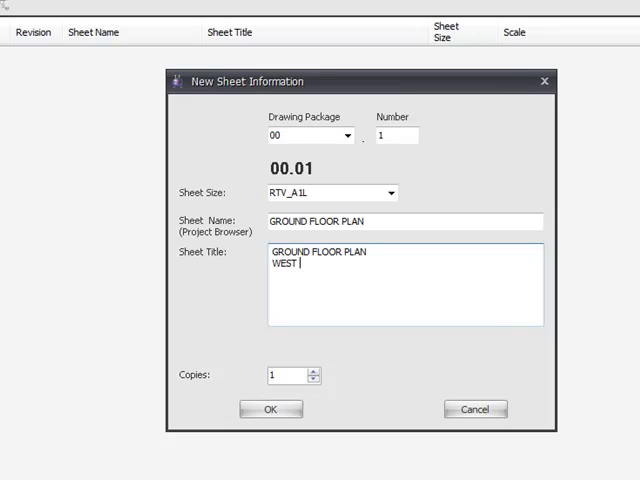
text(WING)
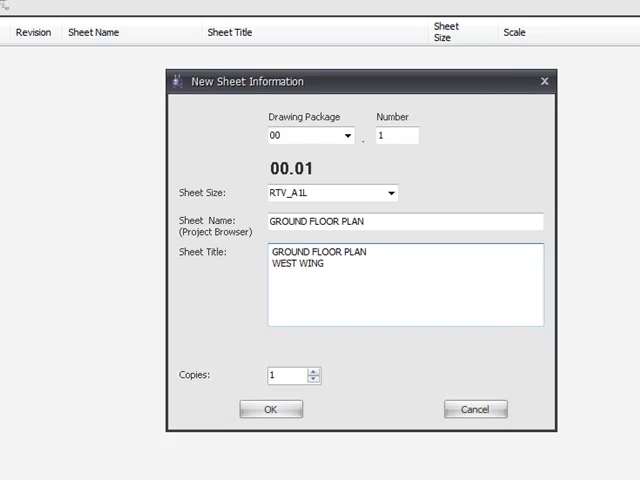
text(Z)
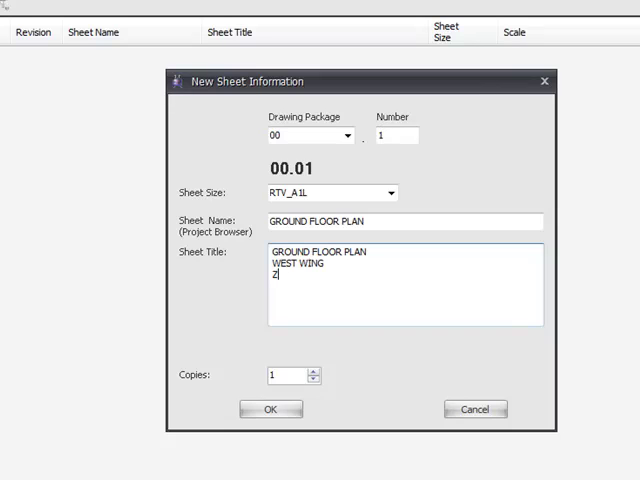
text(ONE 12)
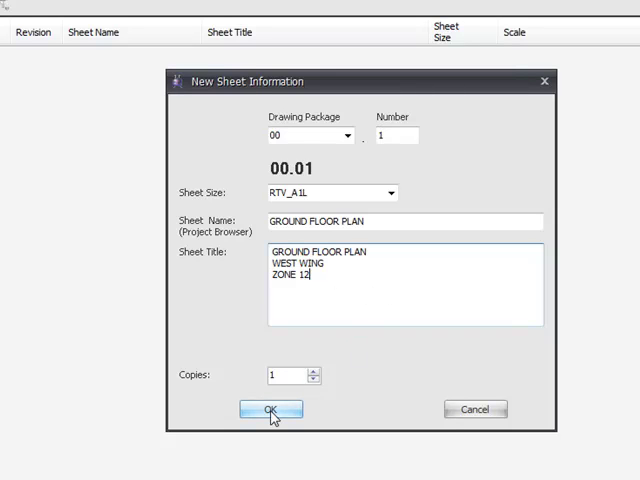
click(272, 408)
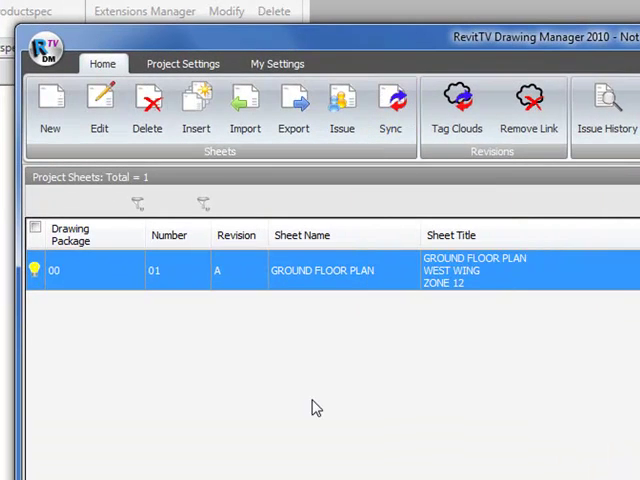
mouse_move(312, 378)
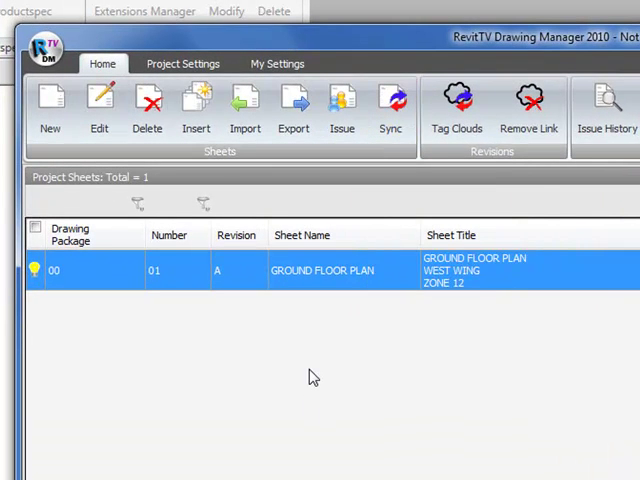